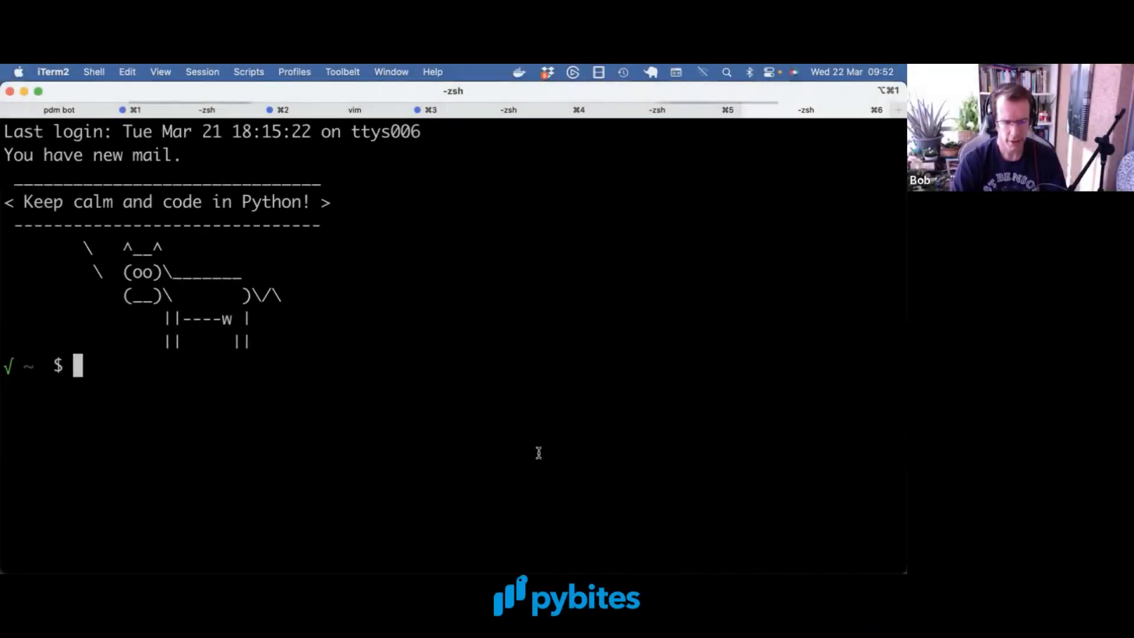
# Step: Enter the command vi -O a.py b.py at the zsh prompt
pyautogui.write('vi -')
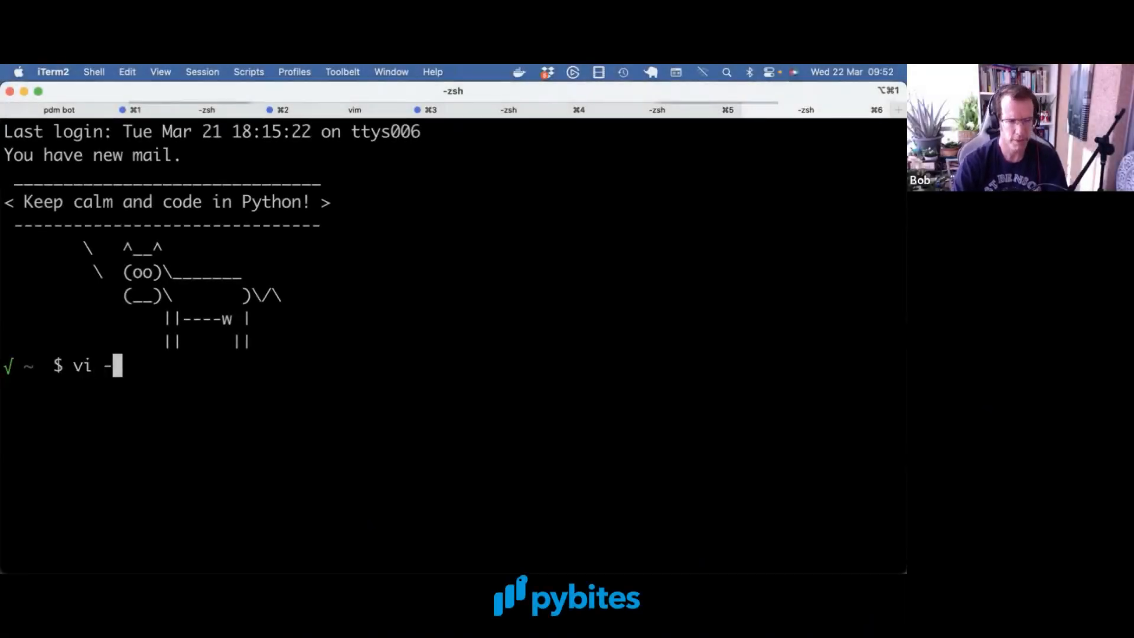
pyautogui.write('O a.py')
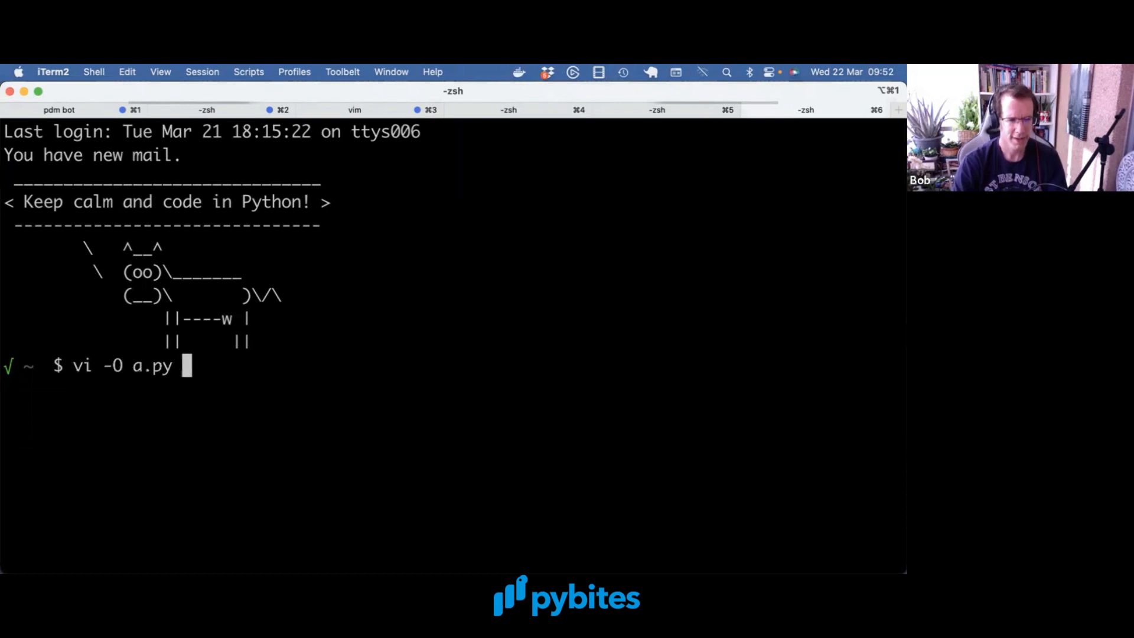
pyautogui.write('b.p')
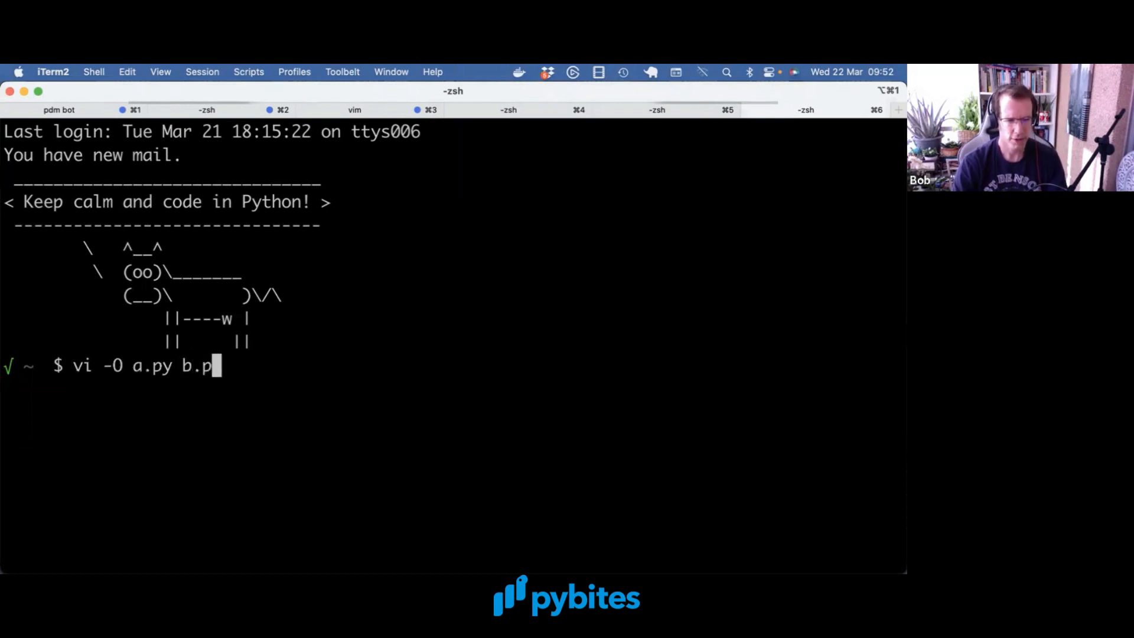
# Step: Write a.py: def func() printing "hello" and an if __name__ == "__main__": guard calling func()
pyautogui.press('Return')
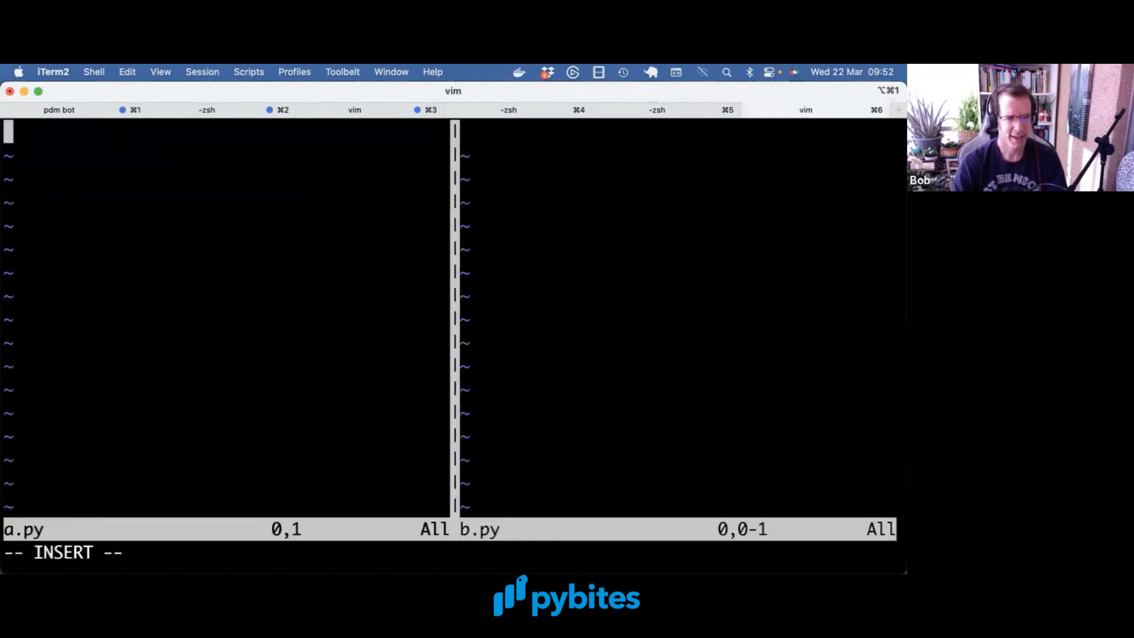
pyautogui.write('def func(')
pyautogui.write('print("helloW')
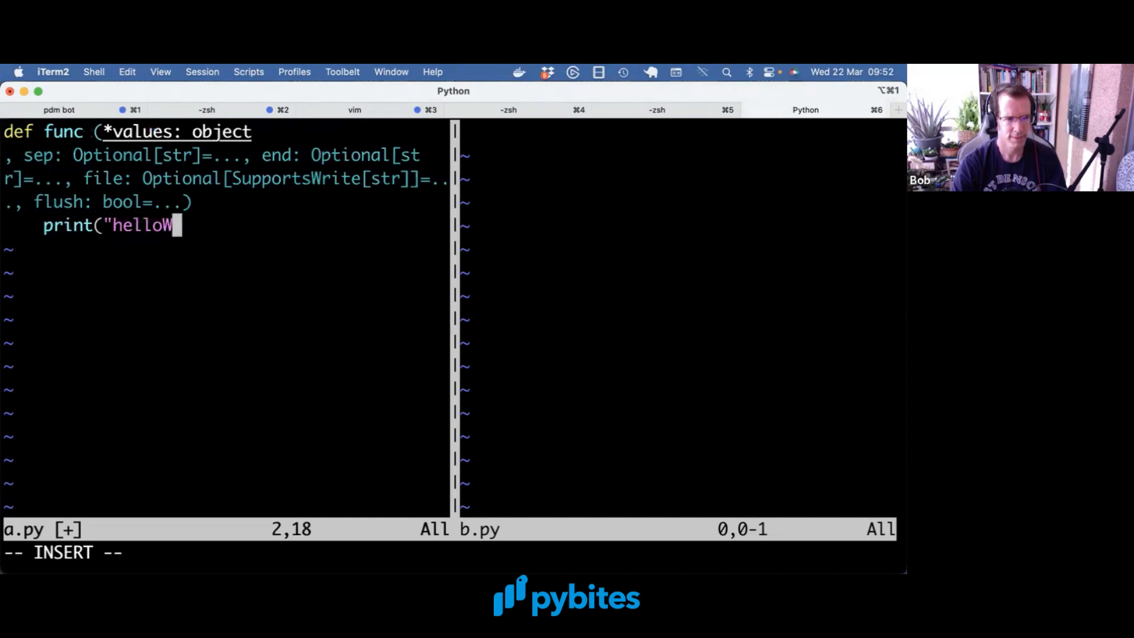
pyautogui.write('")')
pyautogui.write('if ')
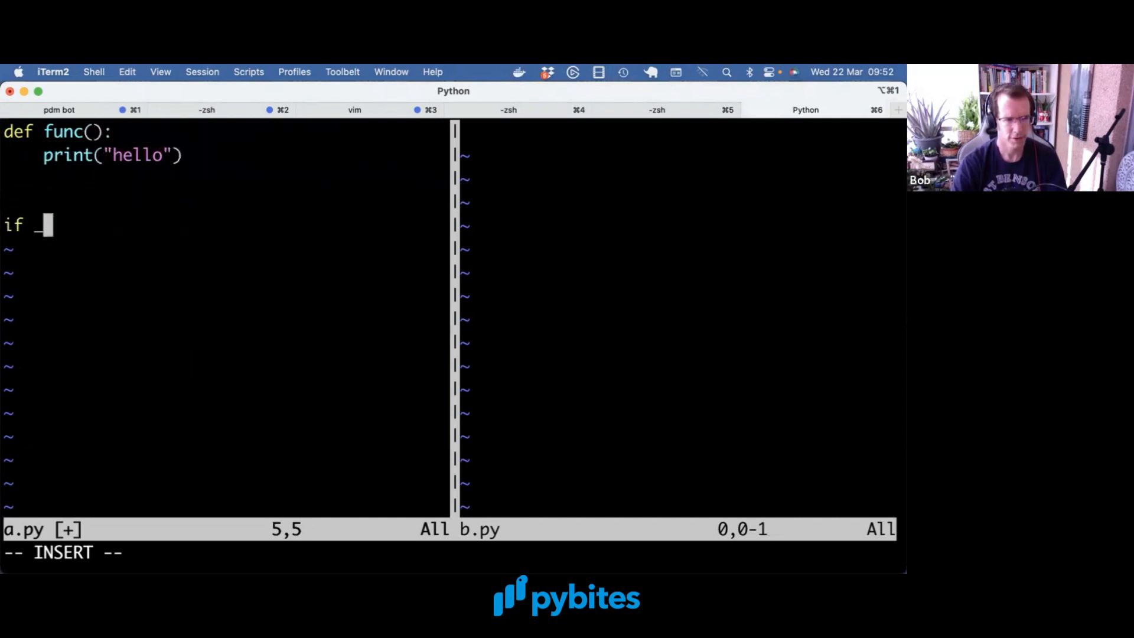
pyautogui.write('__name__ == "__ma')
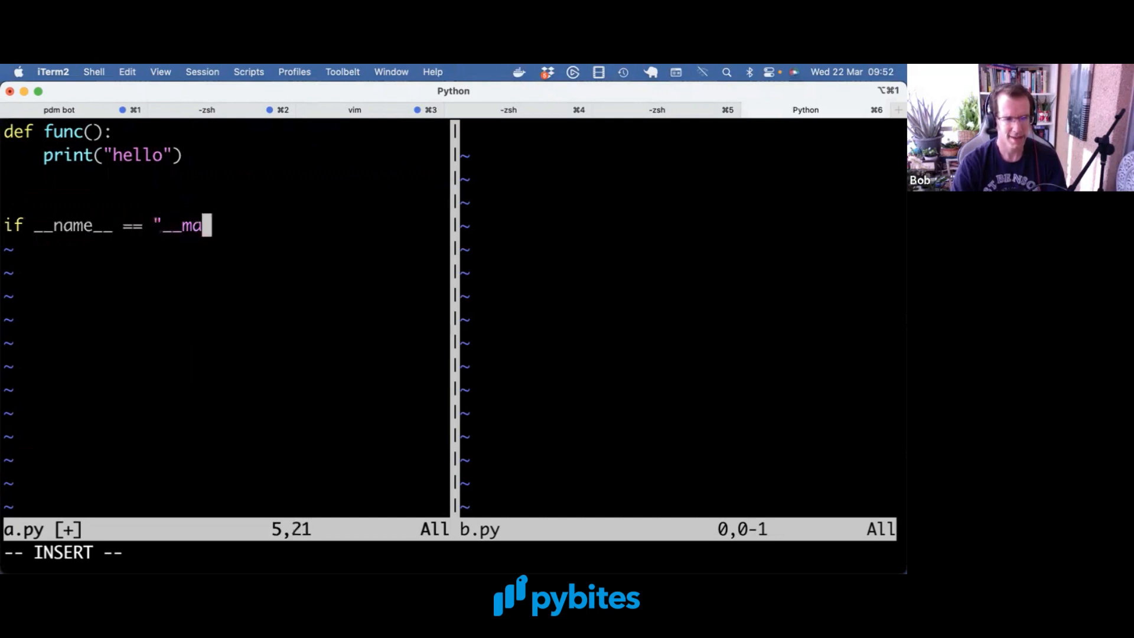
pyautogui.write('in__":')
pyautogui.write('func(')
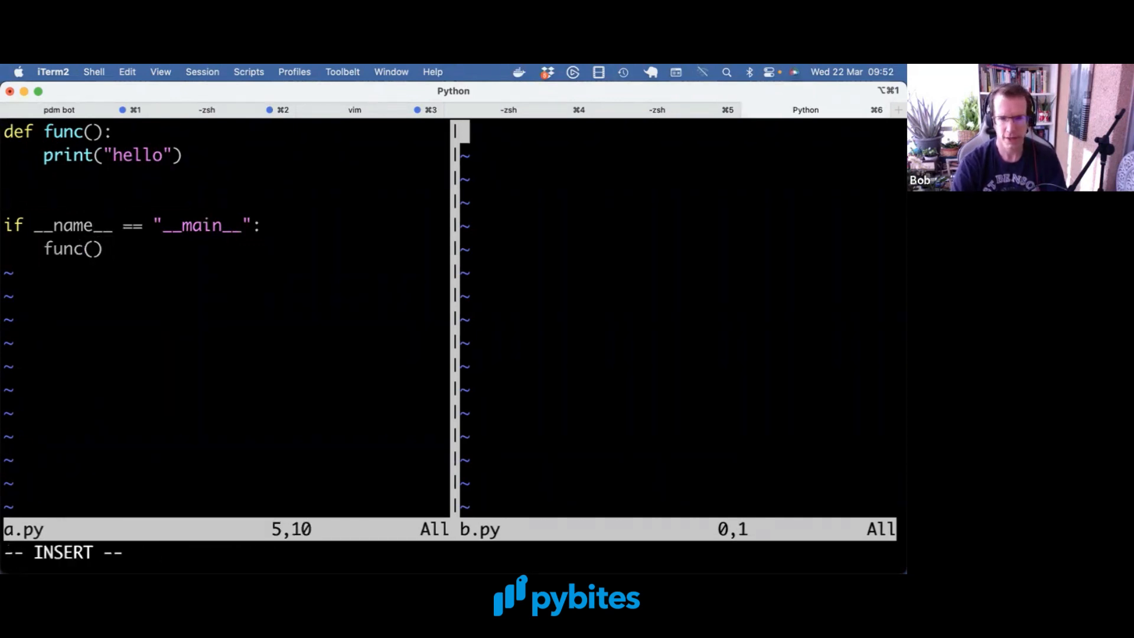
# Step: Write from a import func and func() in b.py, save, and run it to print hello
pyautogui.write('from a')
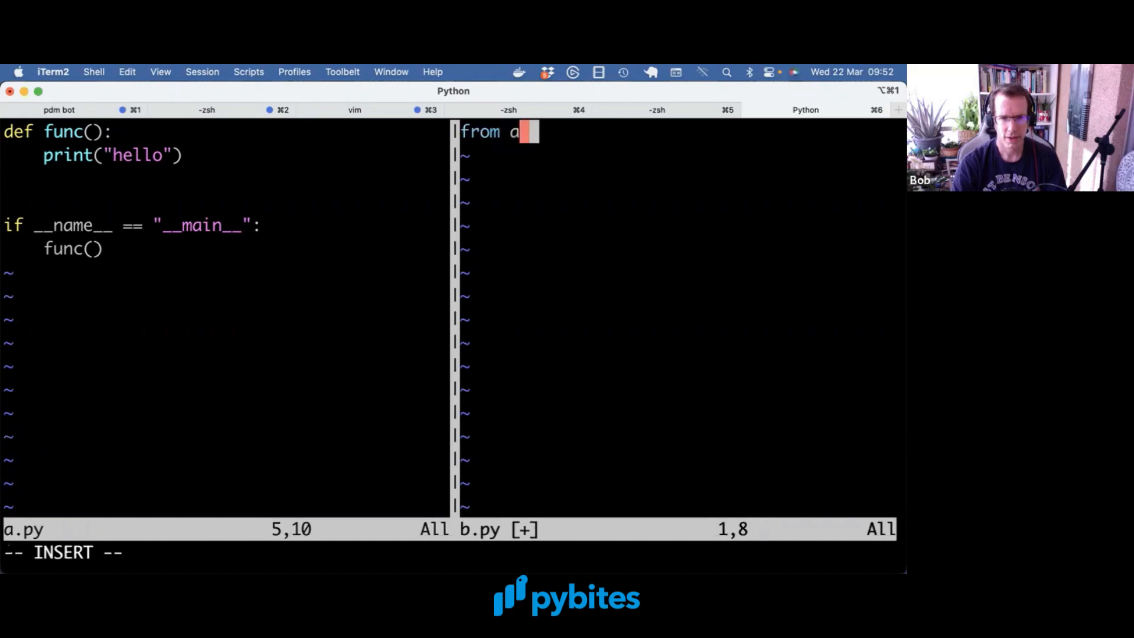
pyautogui.write('import func')
pyautogui.write('func()')
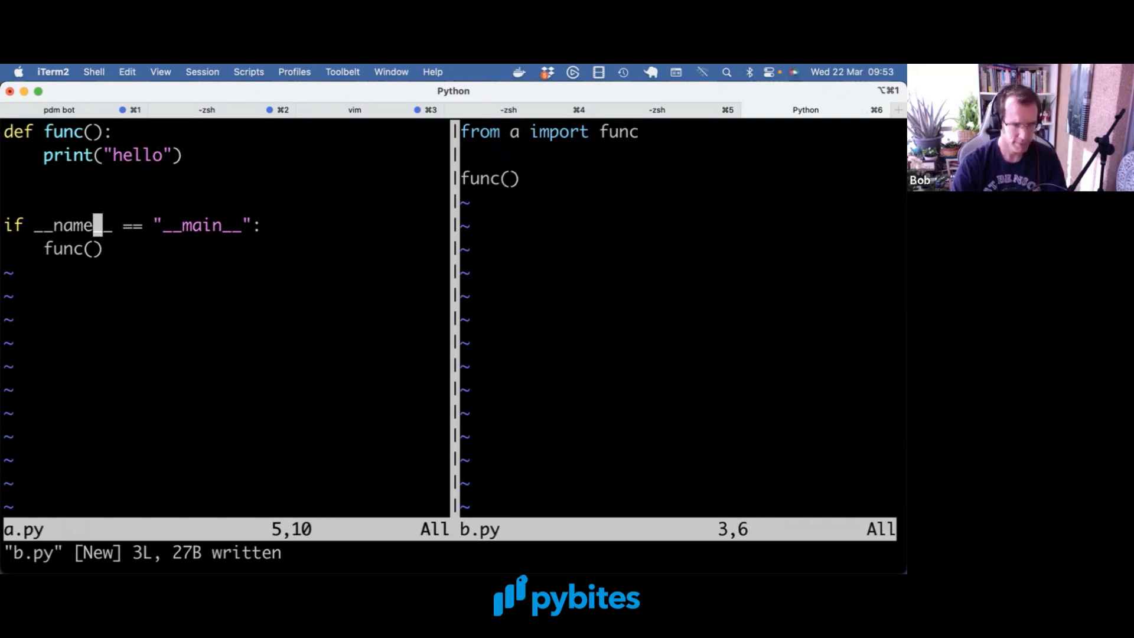
pyautogui.press('Return')
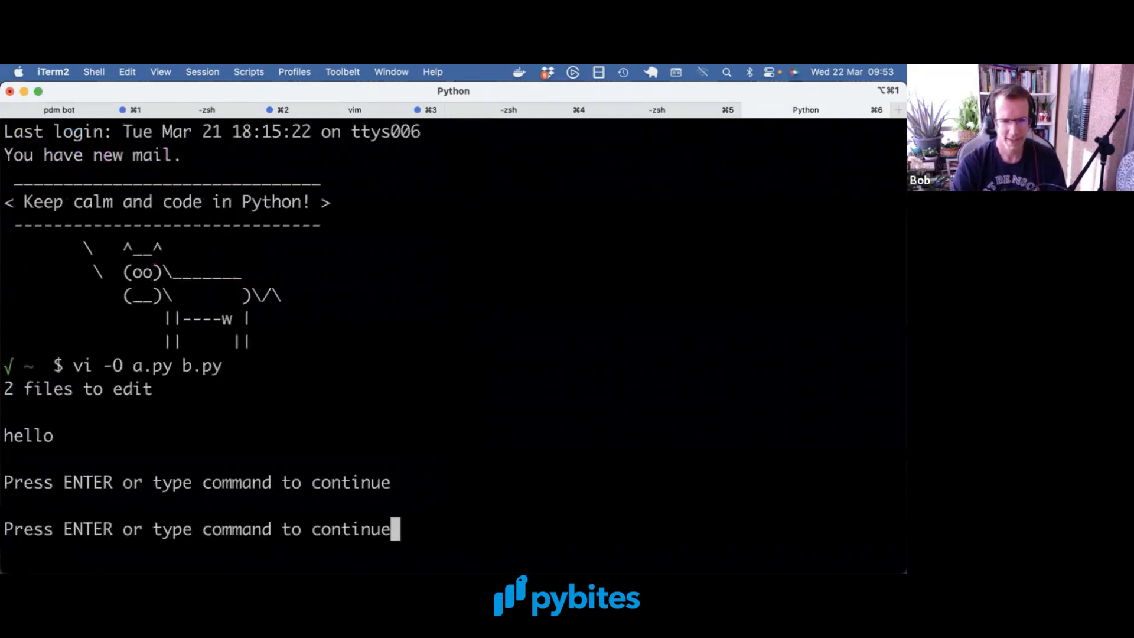
# Step: Delete the func() call line from b.py, leaving only the import of func from a
pyautogui.press('Return')
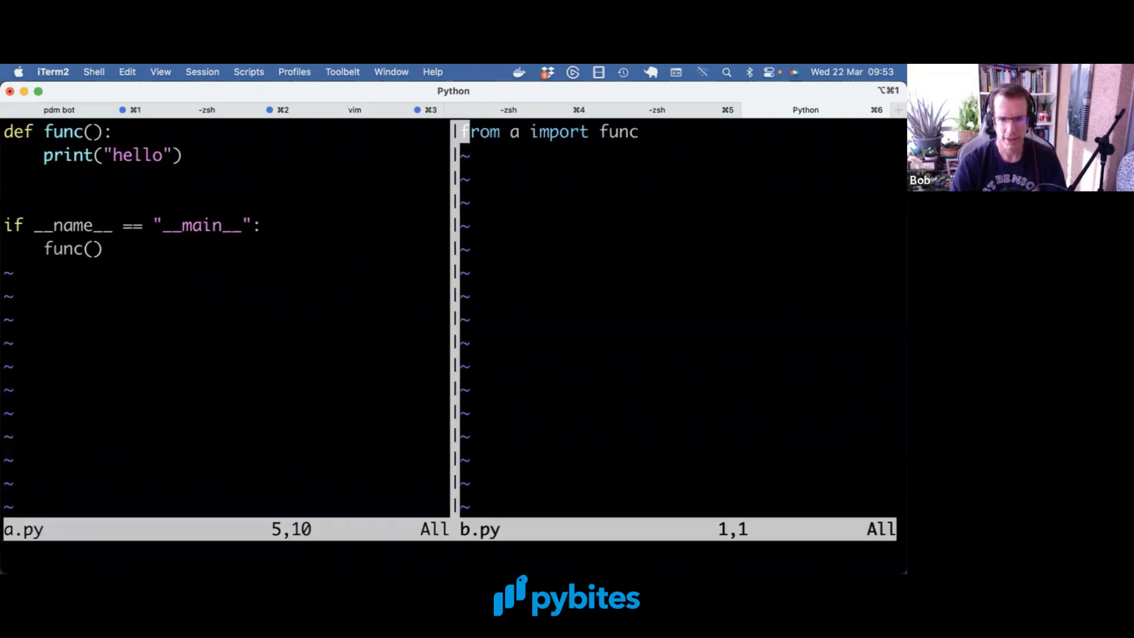
pyautogui.press('Down')
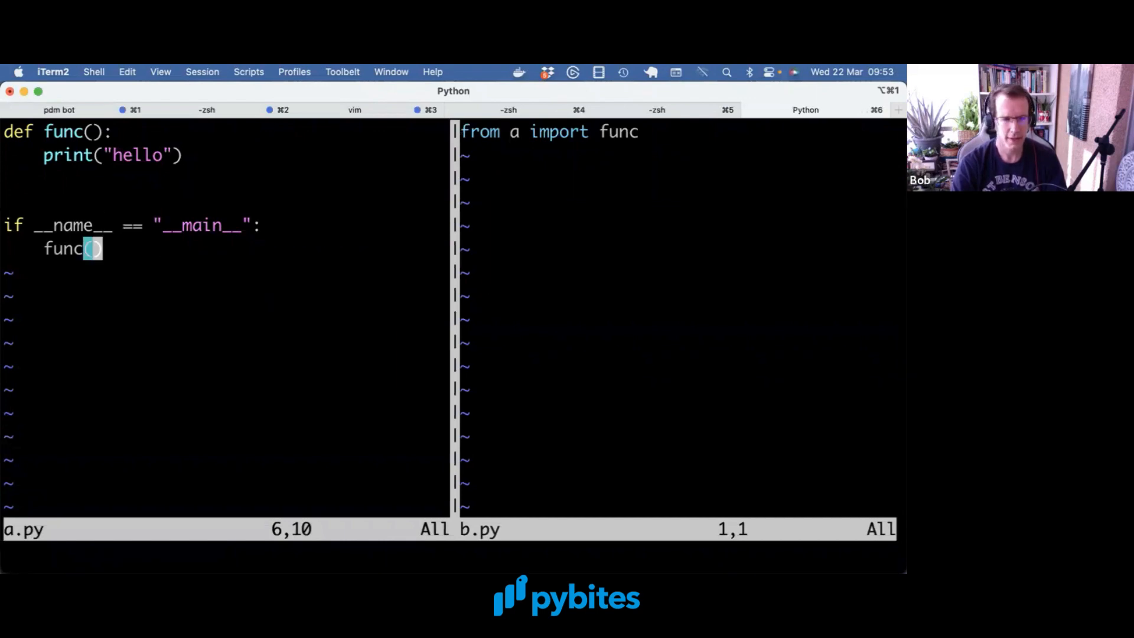
pyautogui.press('V')
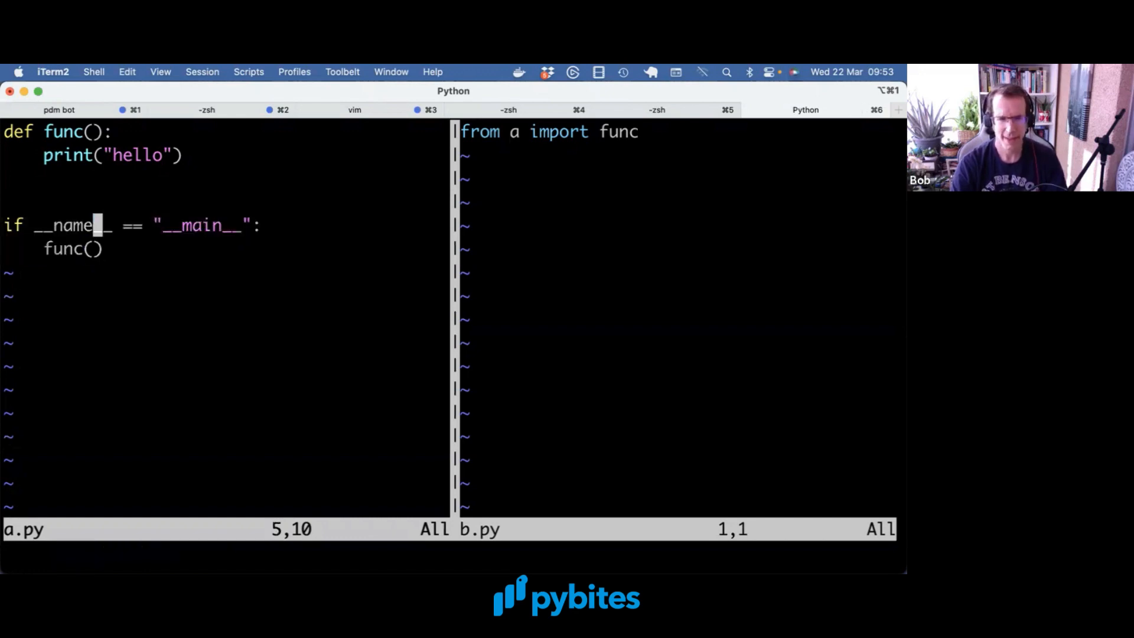
pyautogui.press('V')
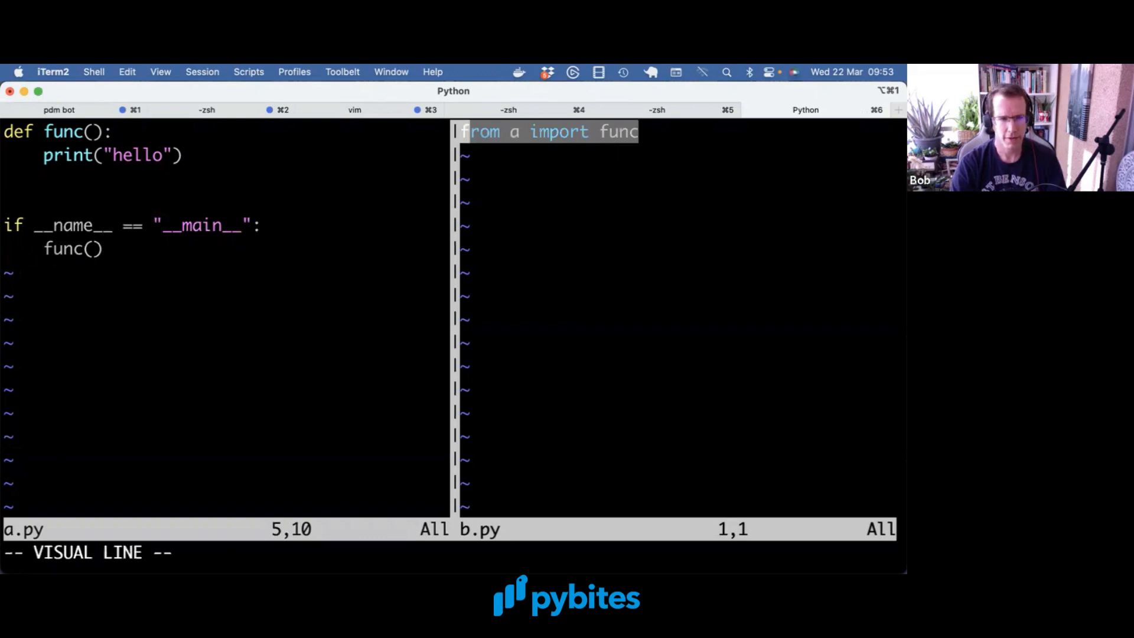
pyautogui.press('escape')
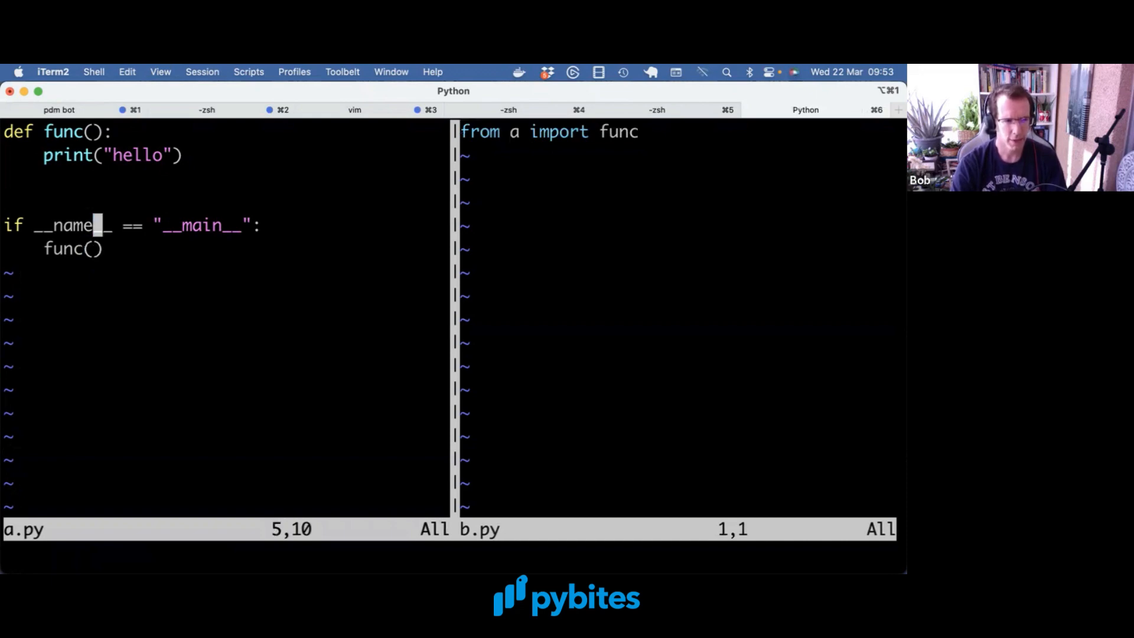
# Step: Add print(__name__) above the guard in a.py and run it, outputting __main__ then hello
pyautogui.write('print(__N')
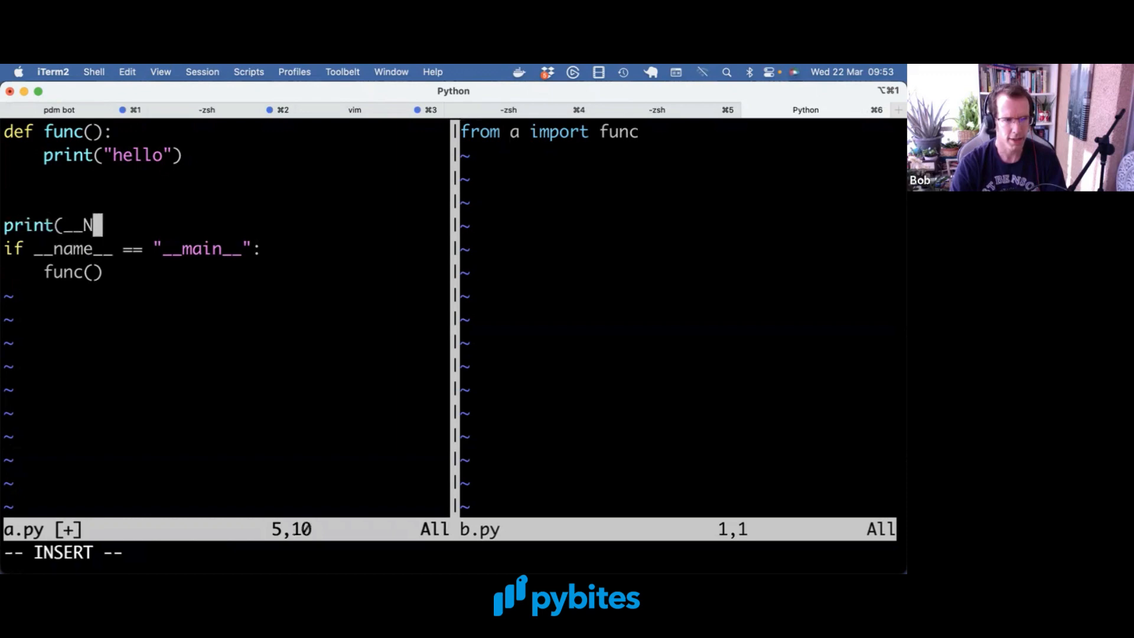
pyautogui.write('am')
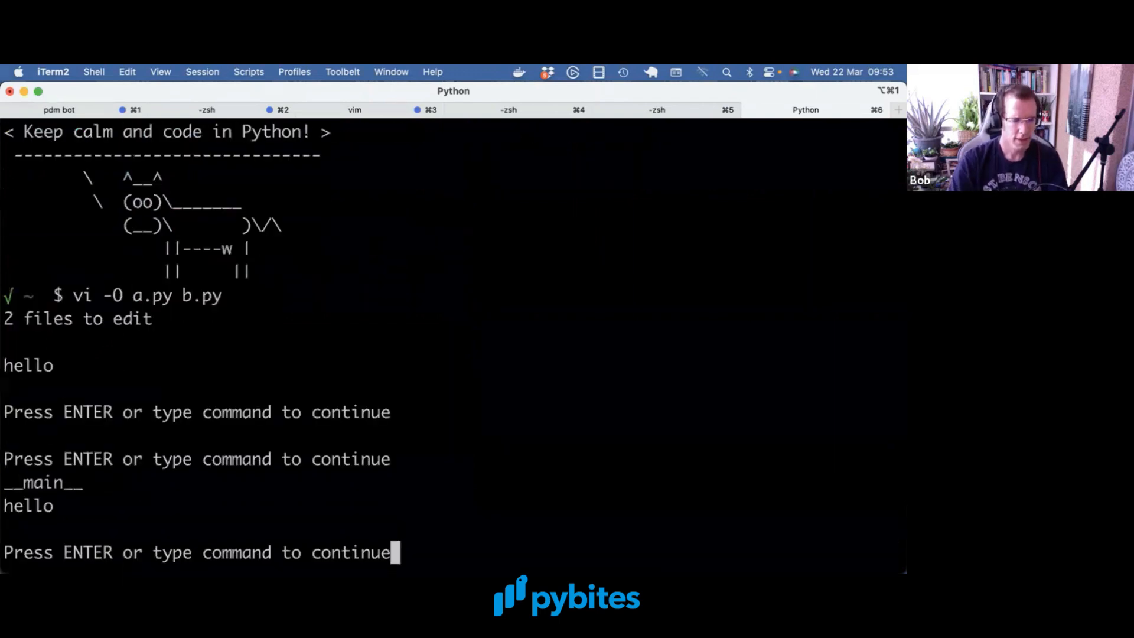
pyautogui.doubleClick(42, 482)
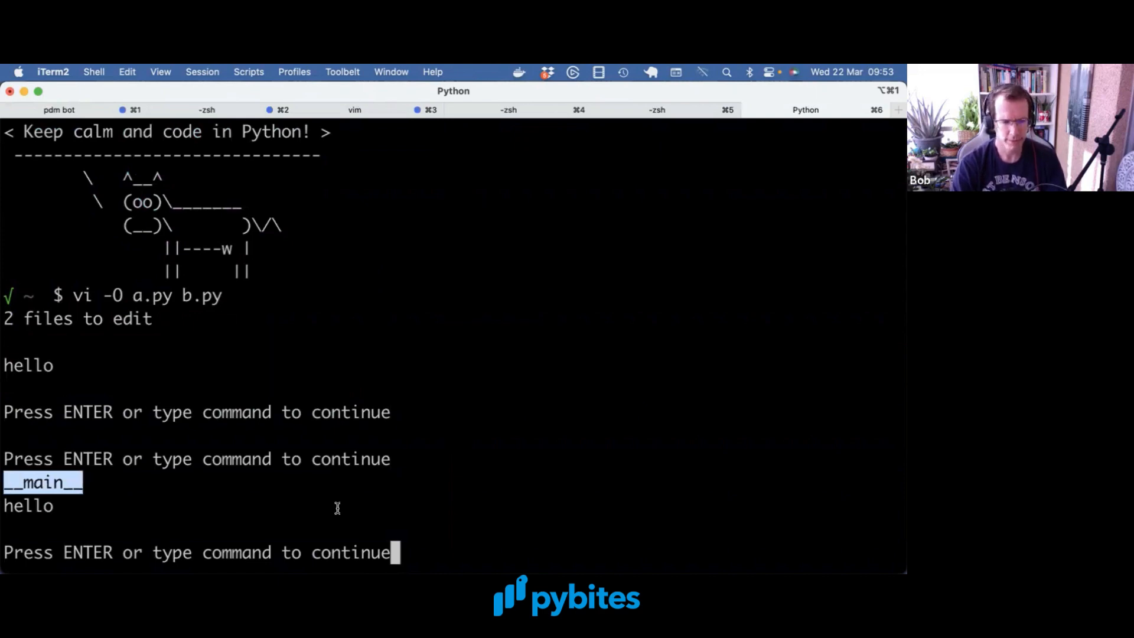
pyautogui.press('Return')
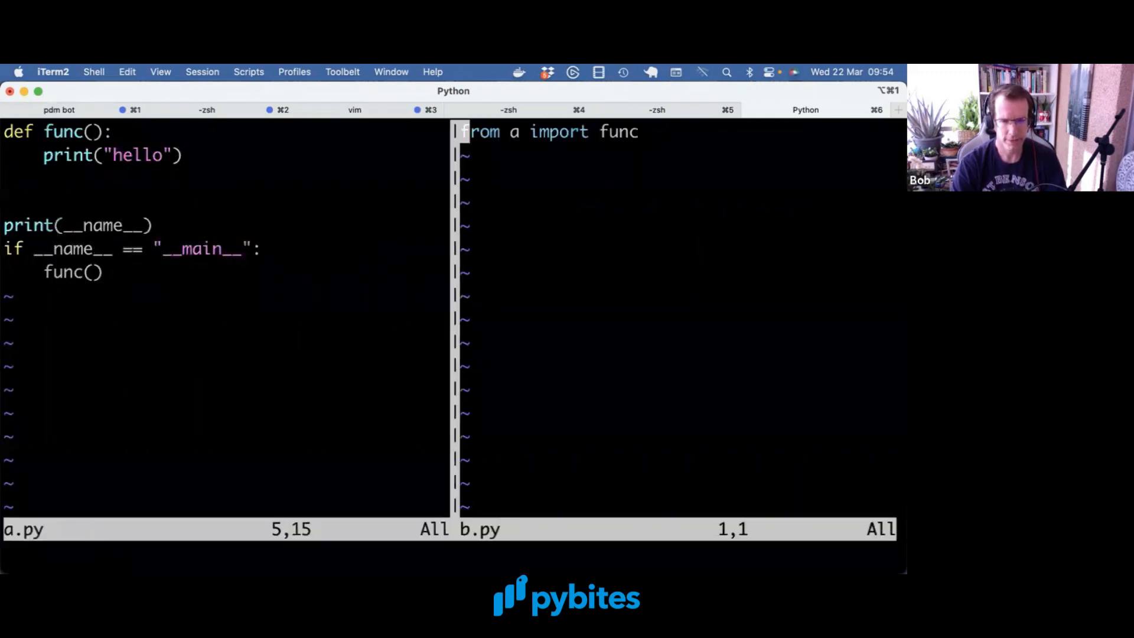
pyautogui.press('V')
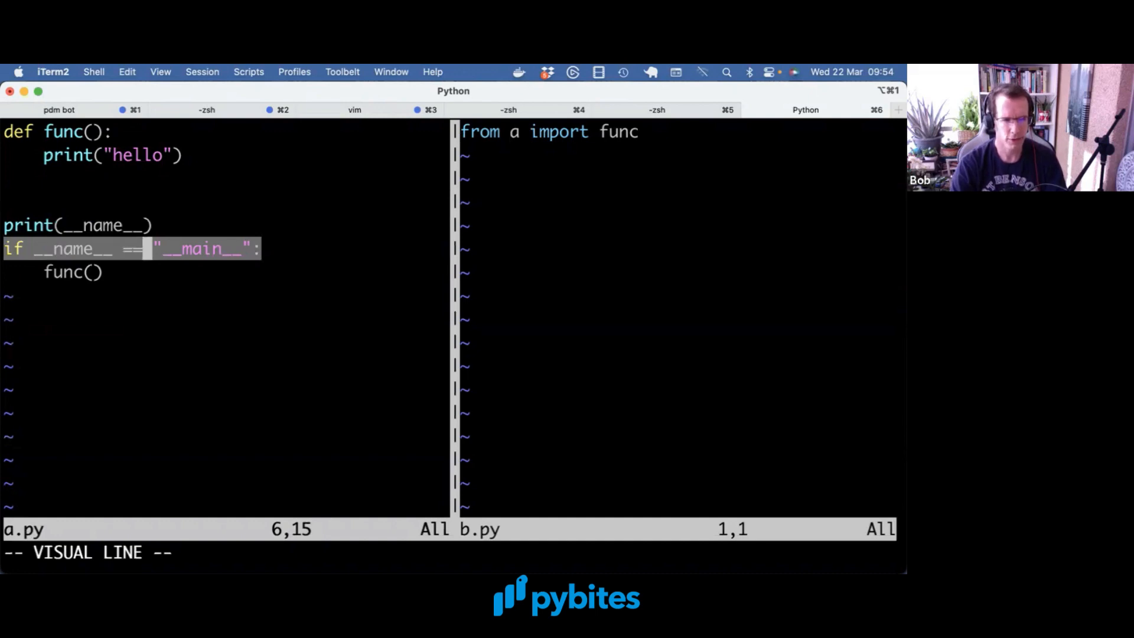
pyautogui.press('j')
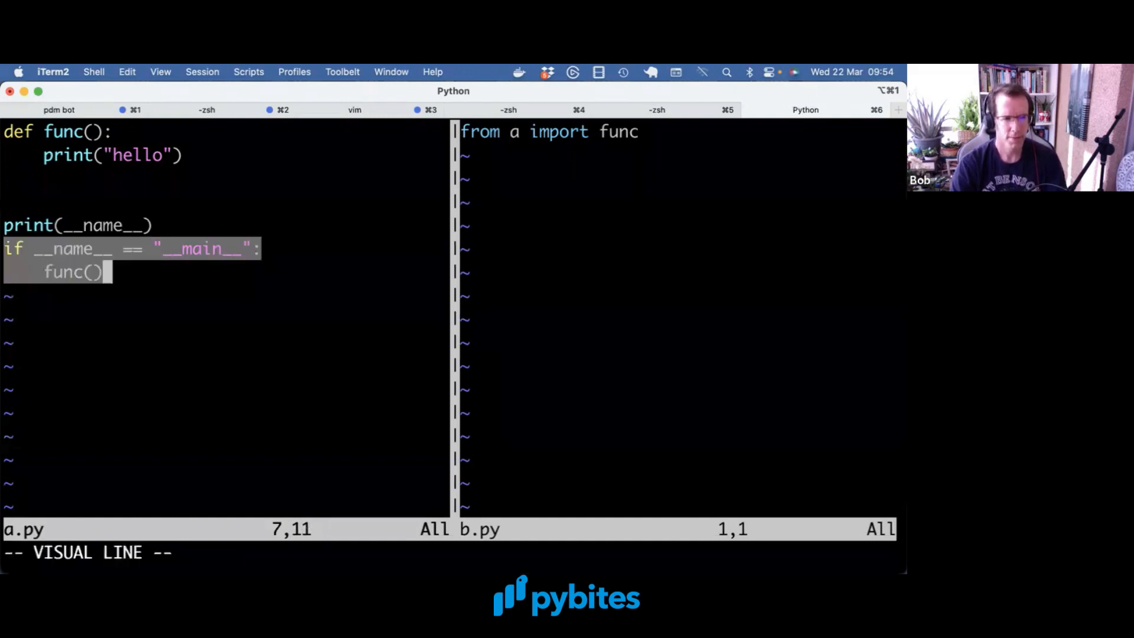
pyautogui.press('Escape')
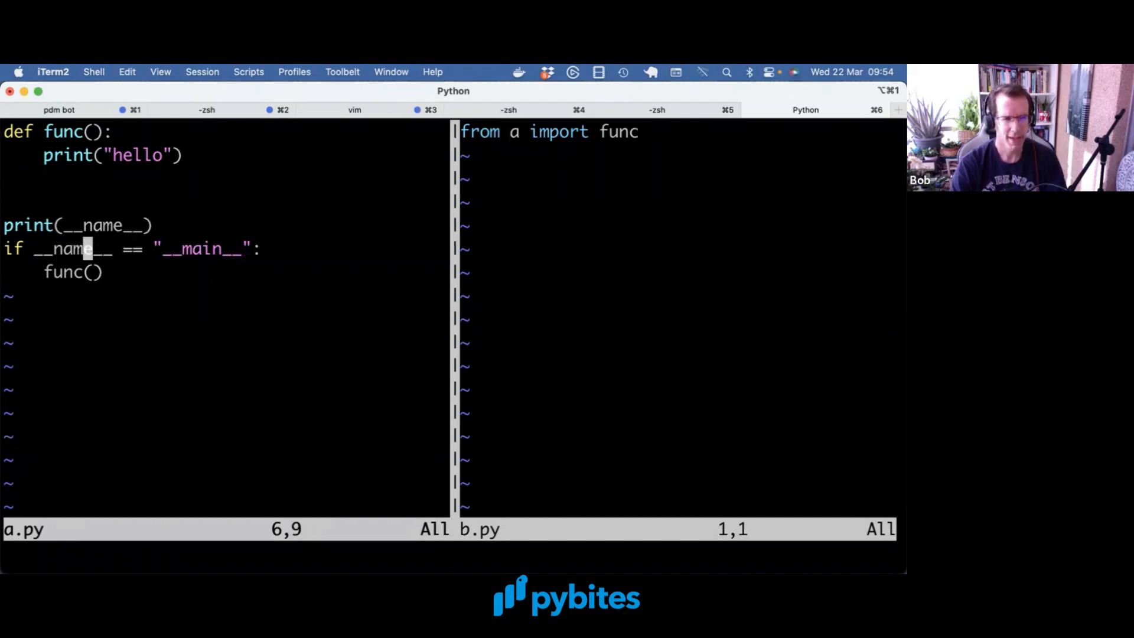
pyautogui.press('V')
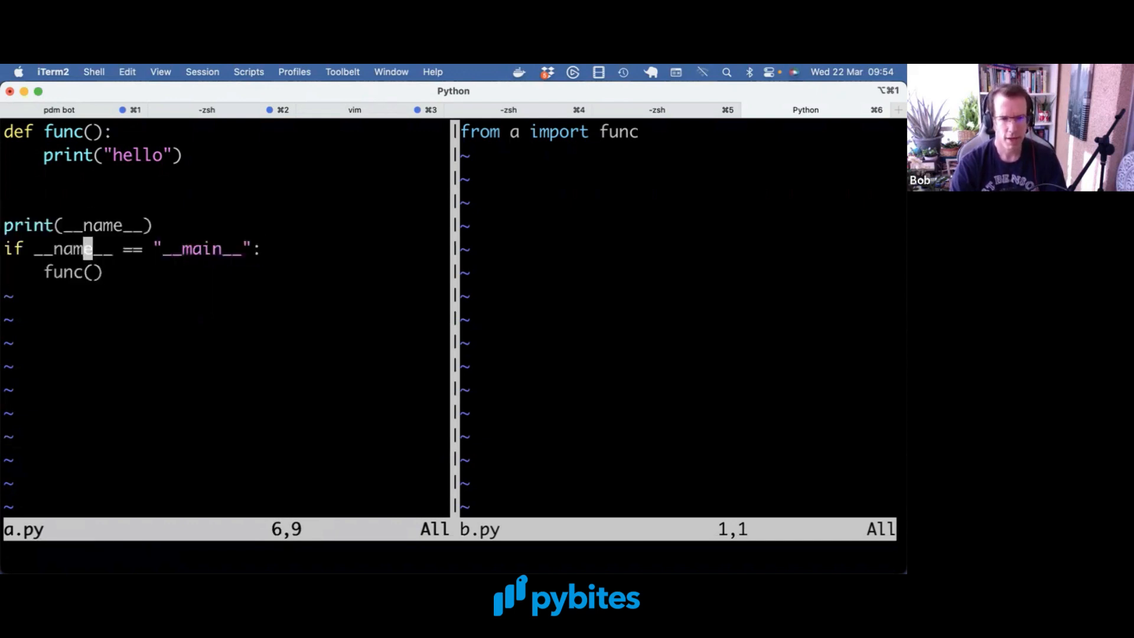
pyautogui.press('V')
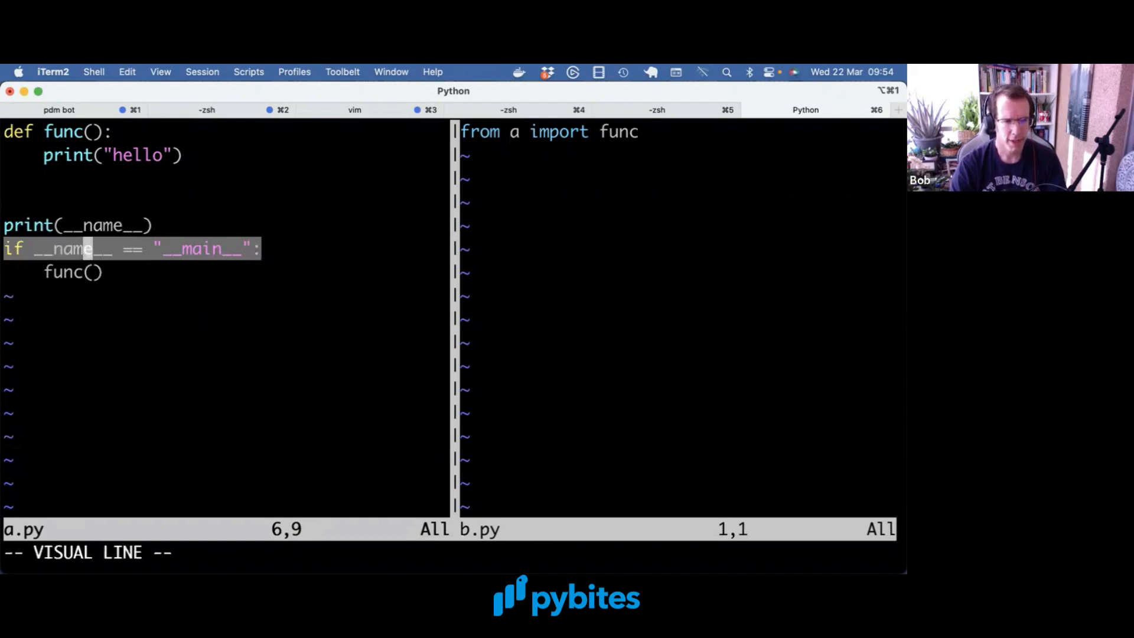
pyautogui.press('Escape')
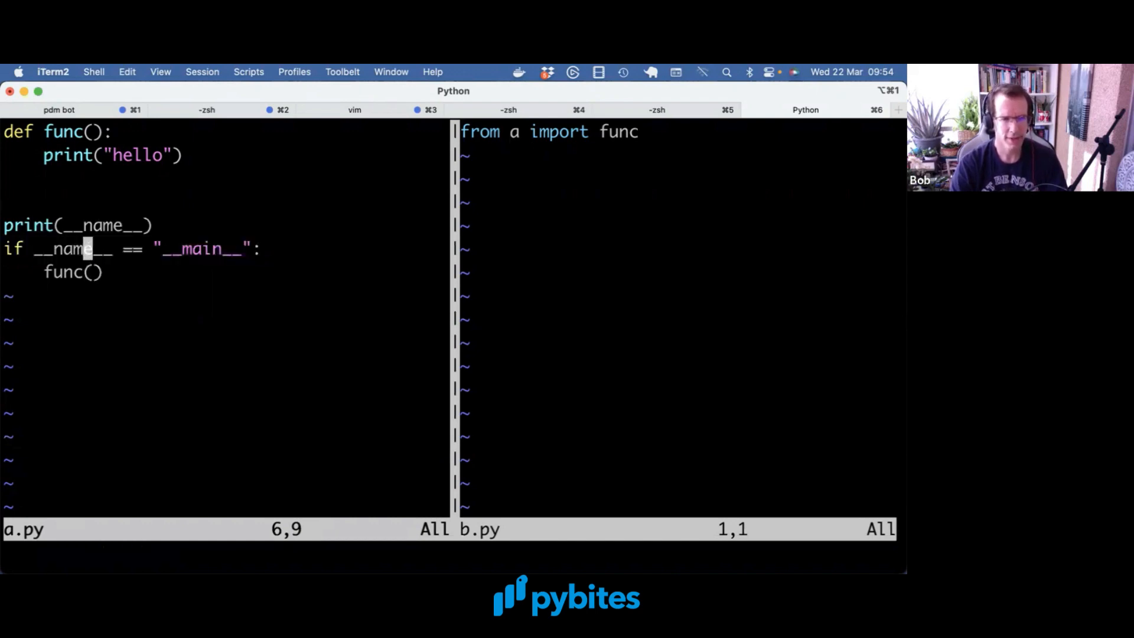
pyautogui.press('V')
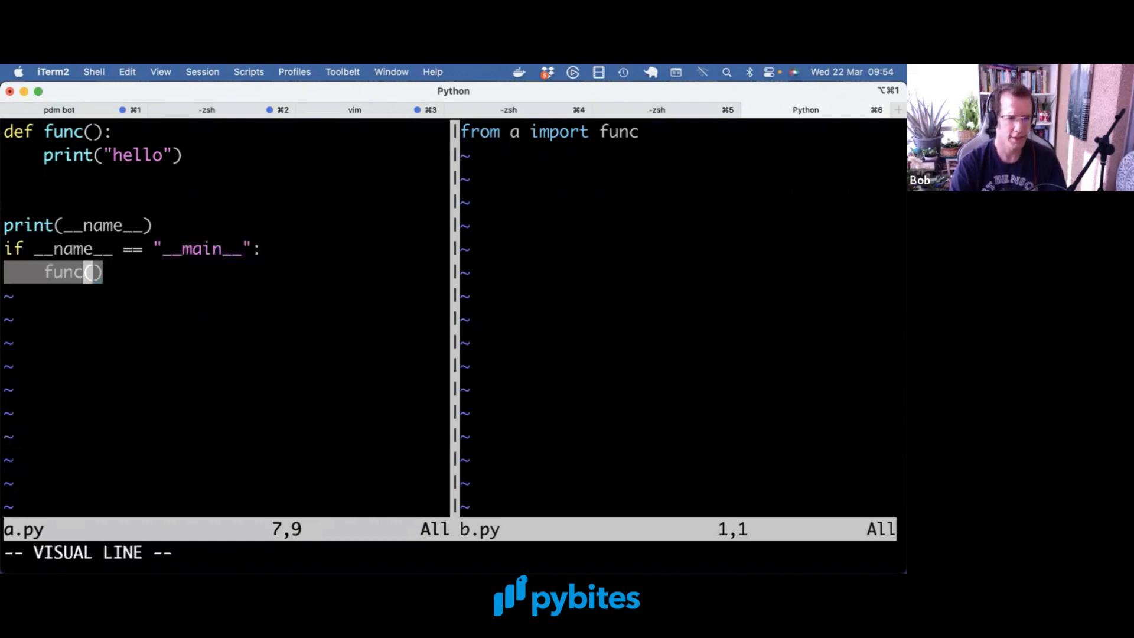